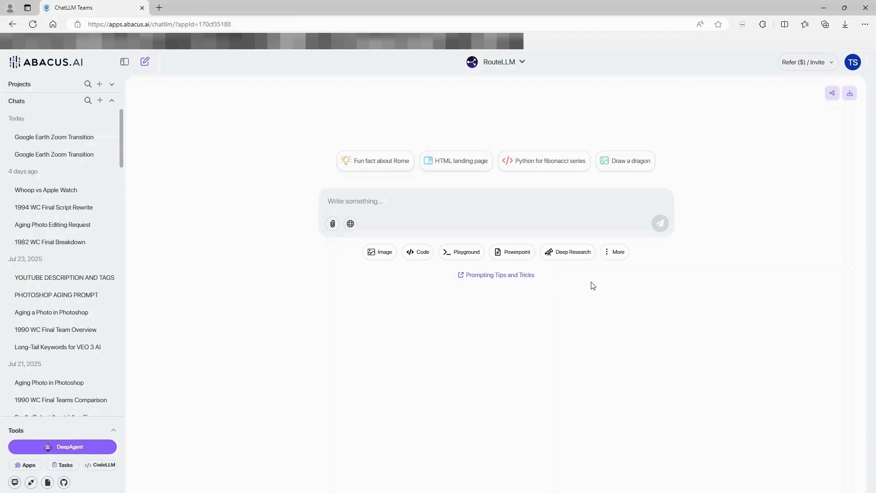
# - Start a new chat and choose Video-Gen from the More tools to reach the Video Generation dialog
pyautogui.click(491, 200)
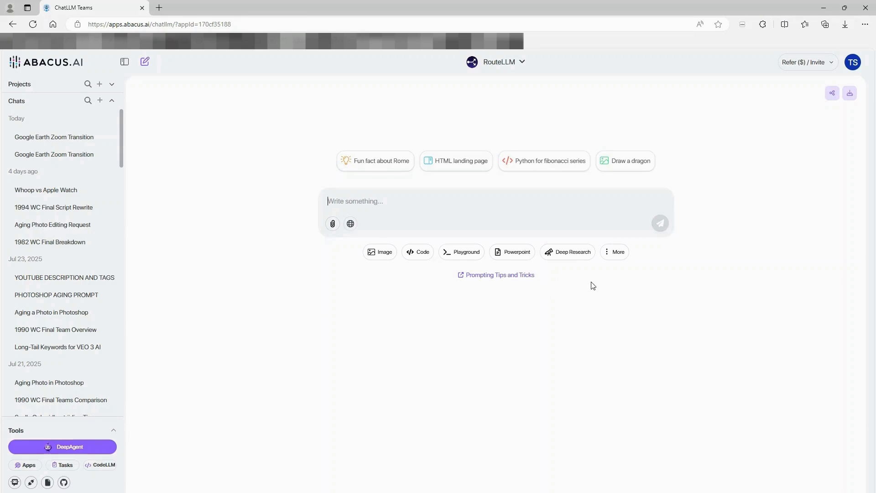
pyautogui.click(614, 252)
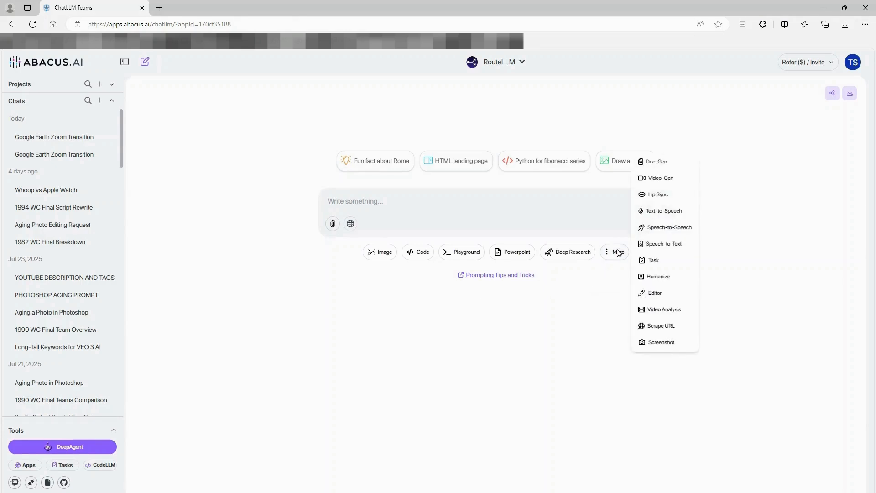
pyautogui.moveTo(661, 178)
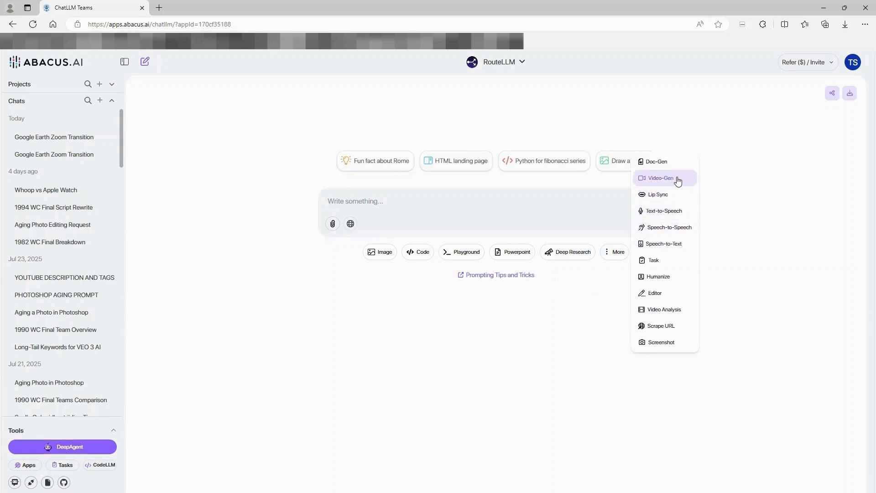
pyautogui.click(662, 178)
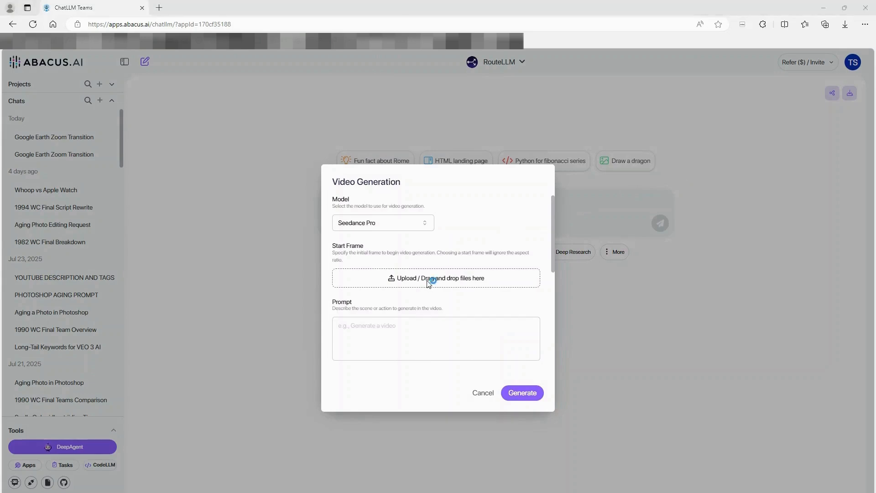
# - Upload the woman-in-high-grass-field photo from Downloads as the start frame
pyautogui.click(436, 277)
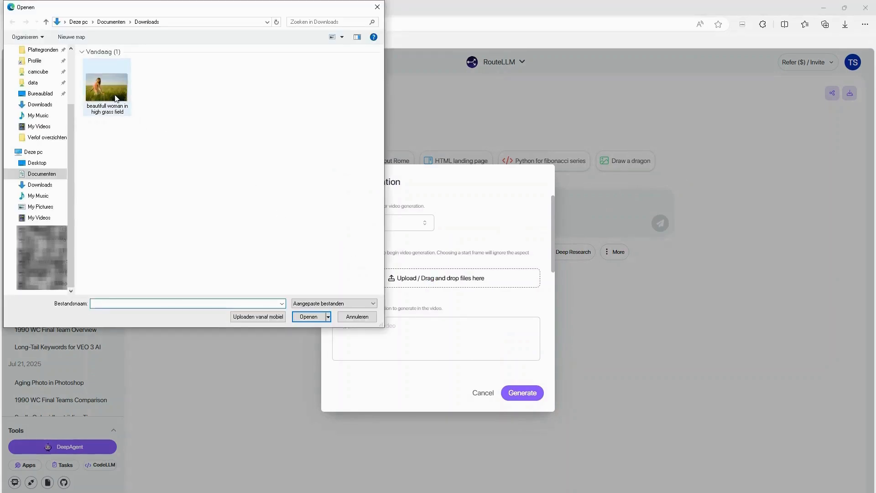
pyautogui.click(106, 83)
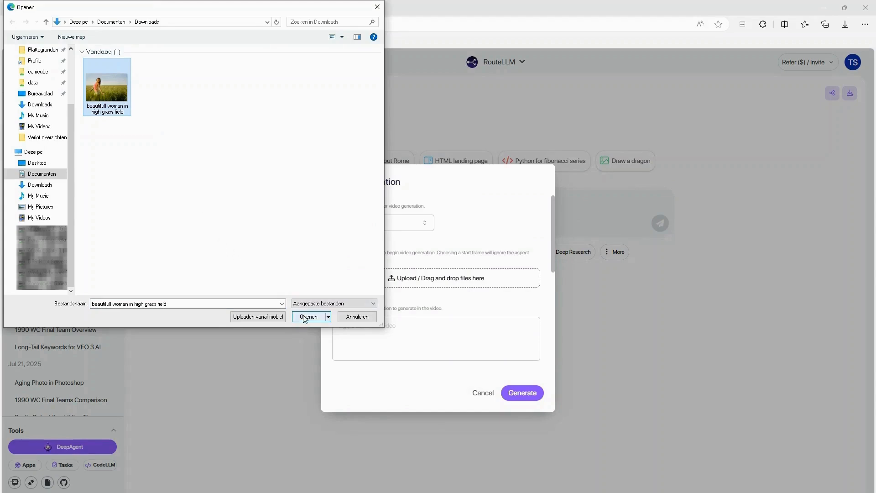
pyautogui.click(308, 316)
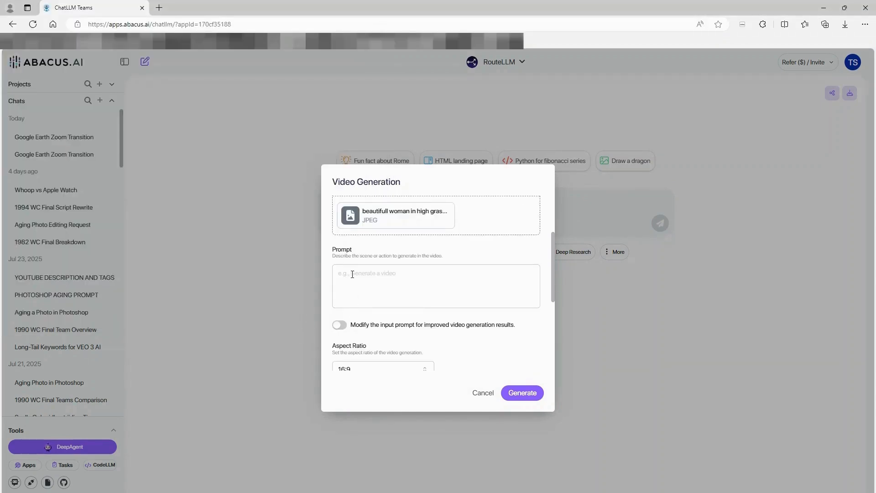
# - Paste the prepared Google Earth zoom-out prompt into the Prompt box and review the dialog
pyautogui.rightClick(351, 273)
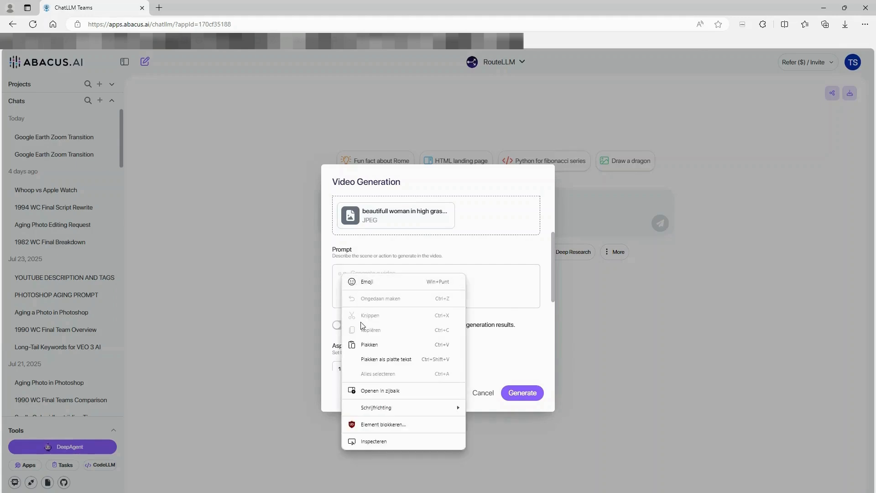
pyautogui.click(368, 344)
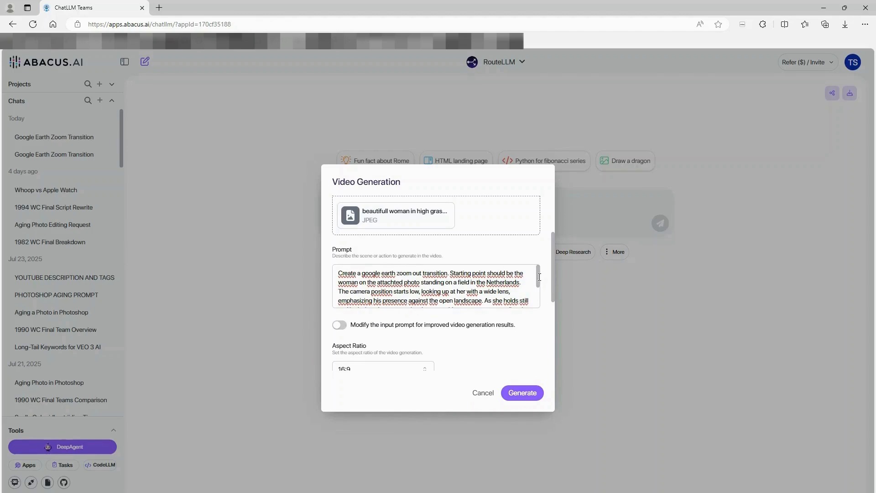
pyautogui.scroll(-3)
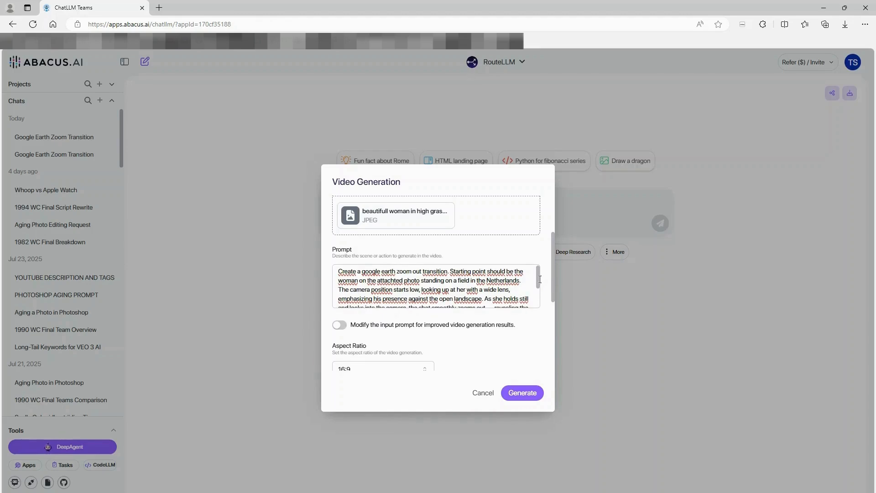
pyautogui.scroll(-3)
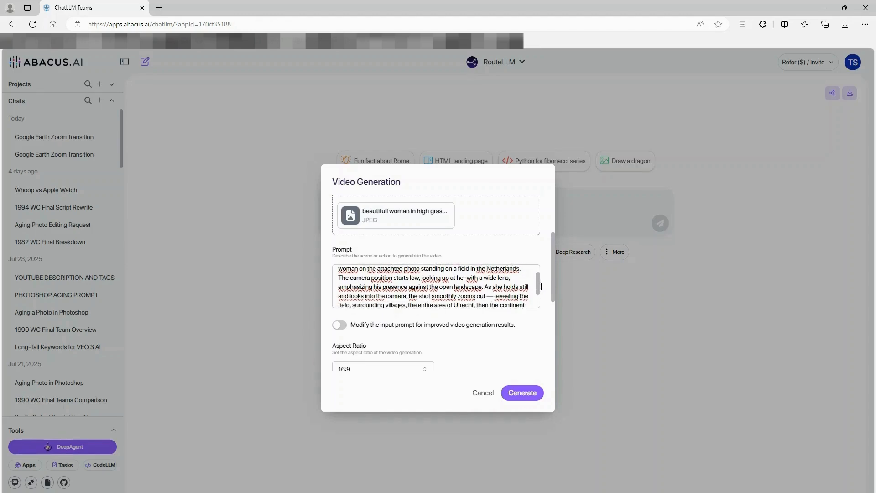
pyautogui.scroll(-3)
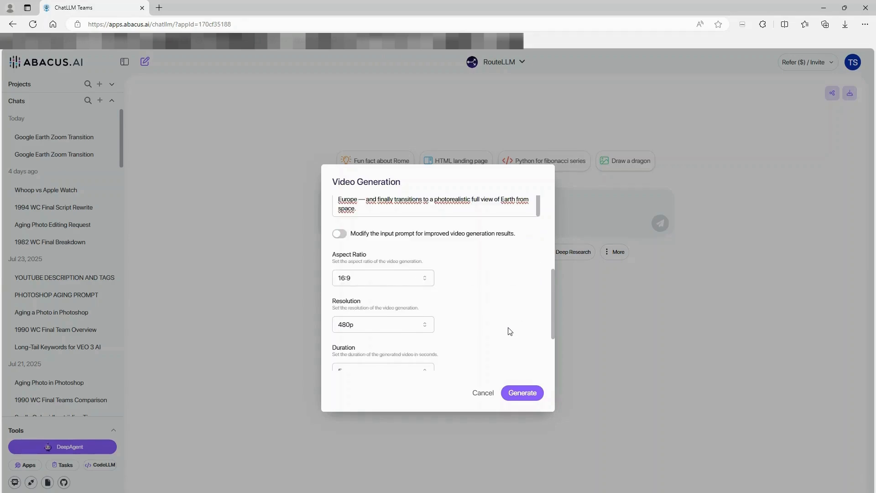
# - Set resolution to 1080p and duration to 10 seconds, keeping the 16:9 aspect ratio
pyautogui.click(382, 324)
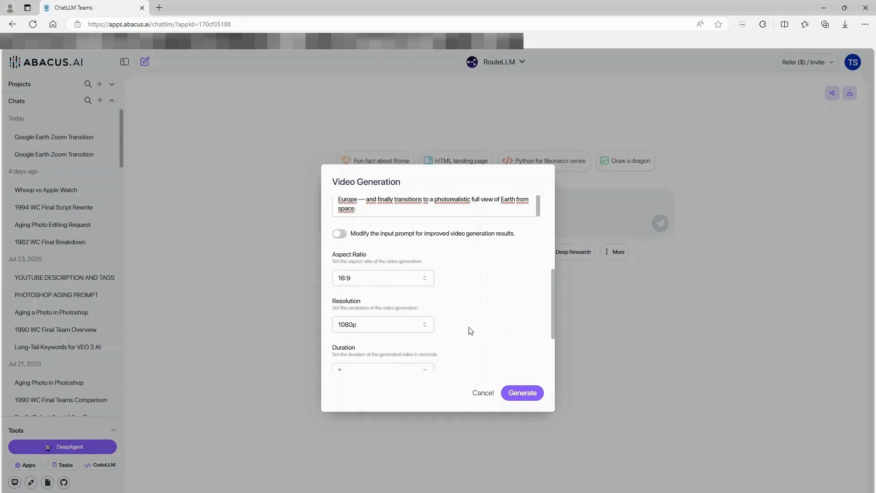
pyautogui.click(383, 325)
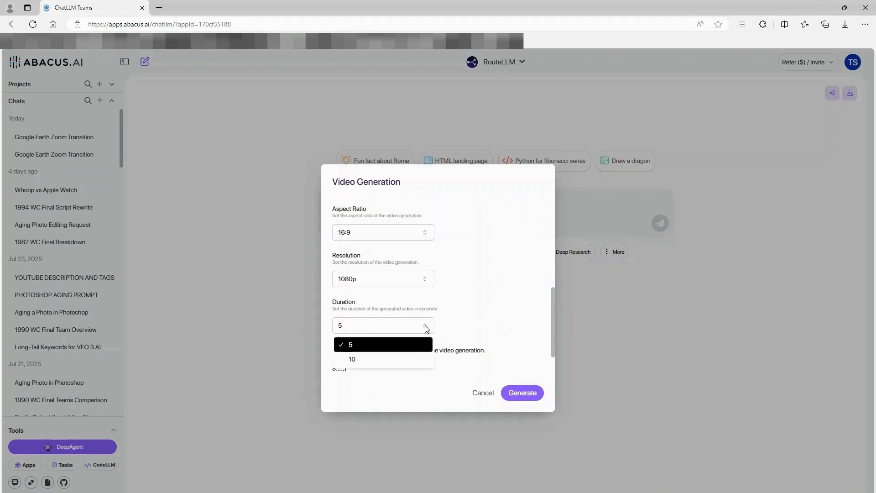
pyautogui.click(352, 358)
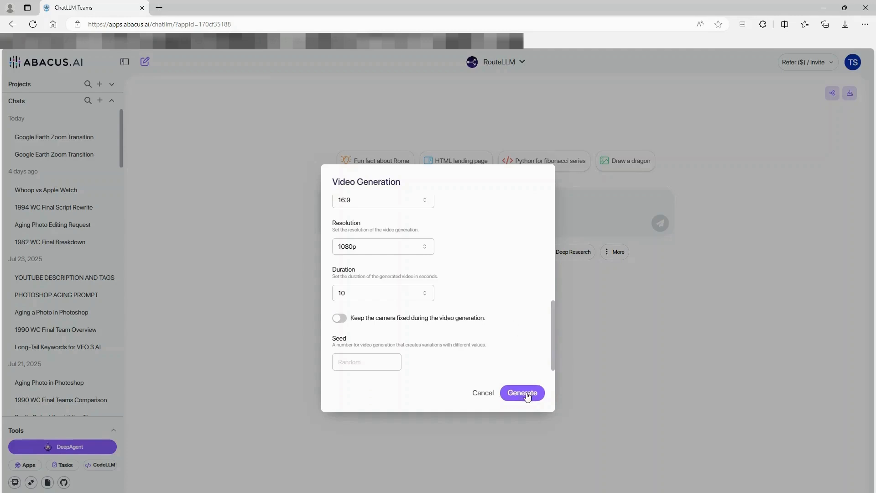
# - Launch generation so Seedance Pro returns the video in a new chat
pyautogui.click(520, 392)
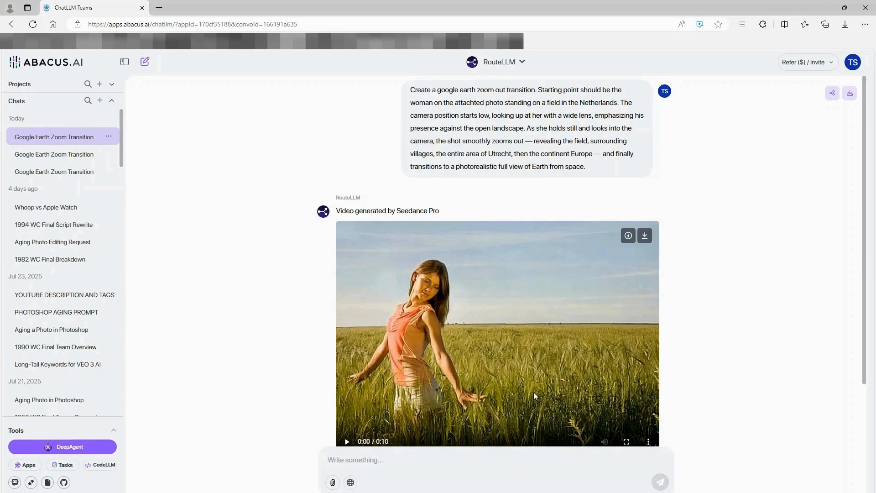
# - Play the generated Seedance Pro video to its end on the full view of Earth from space
pyautogui.scroll(-3)
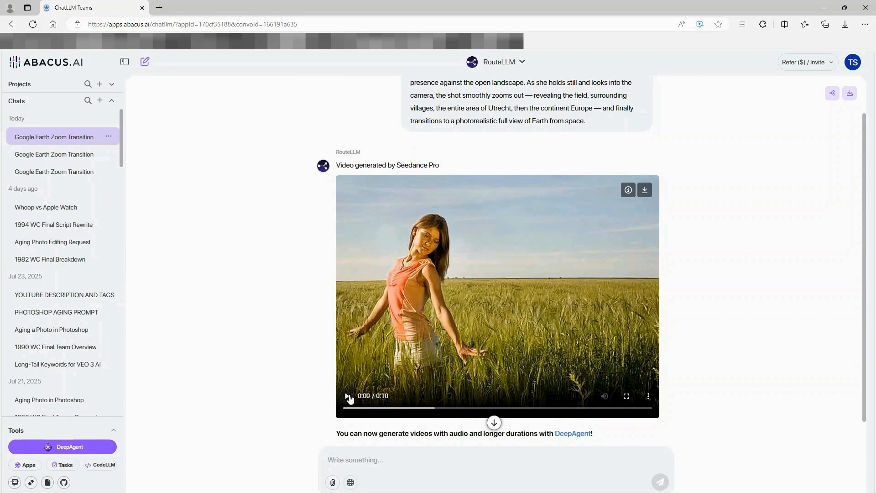
pyautogui.click(347, 395)
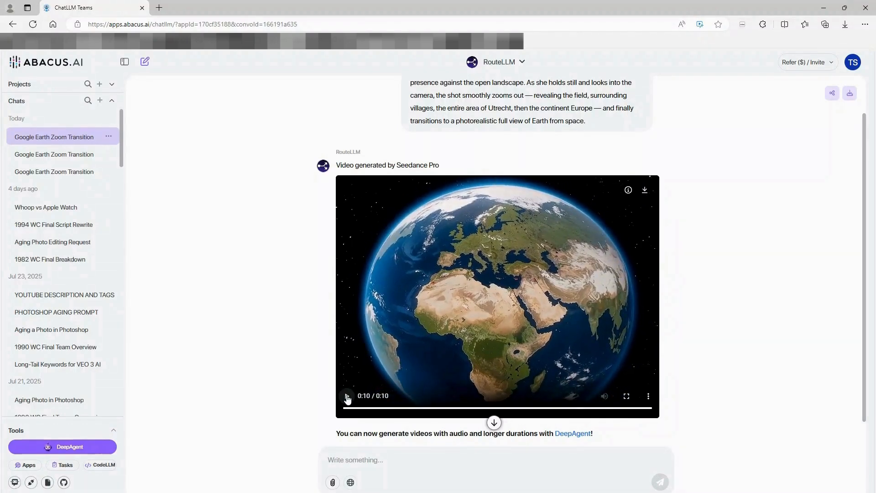
pyautogui.click(346, 395)
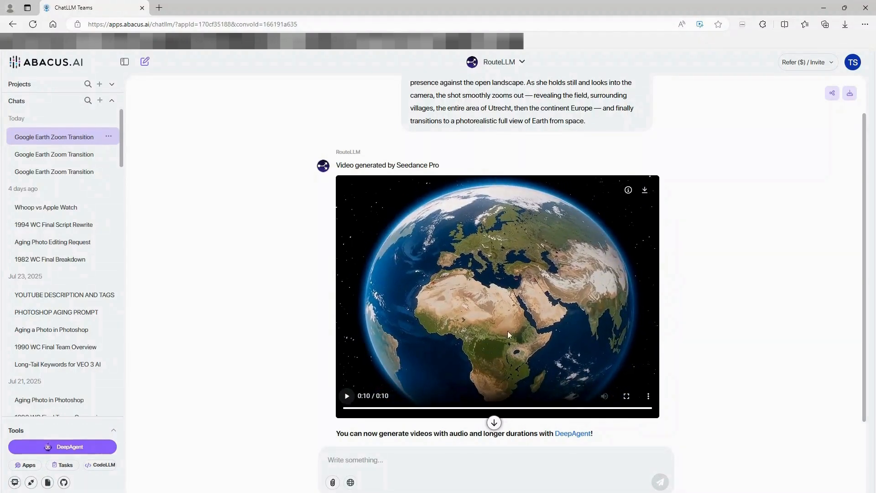